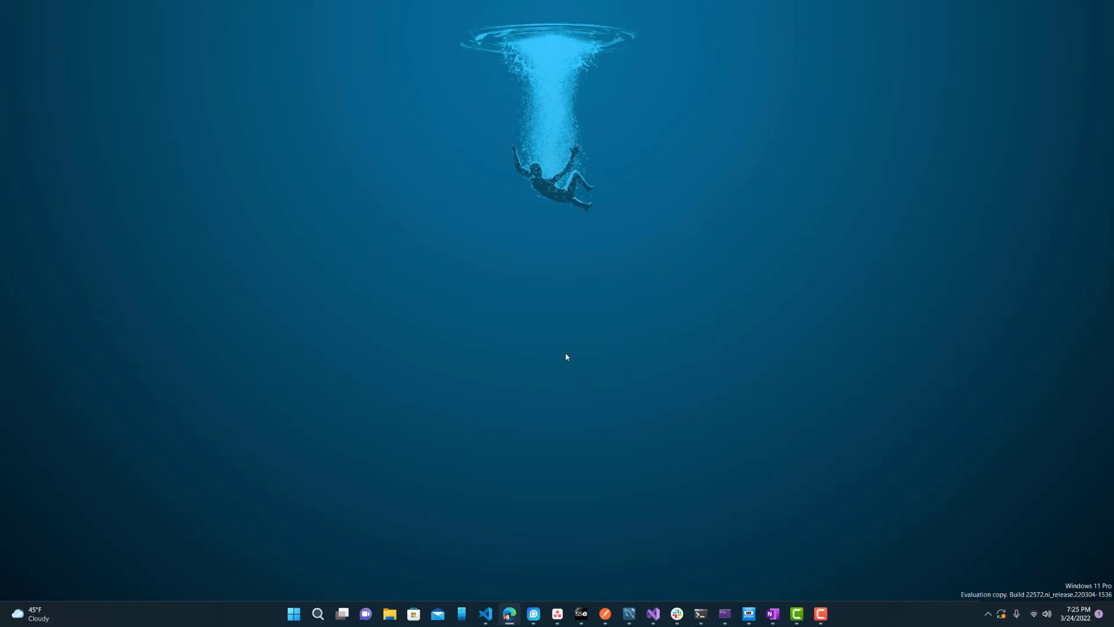
Step: Bring up the Windows 11 Start menu from the taskbar
{"action": "left_click", "coordinate": [292, 613]}
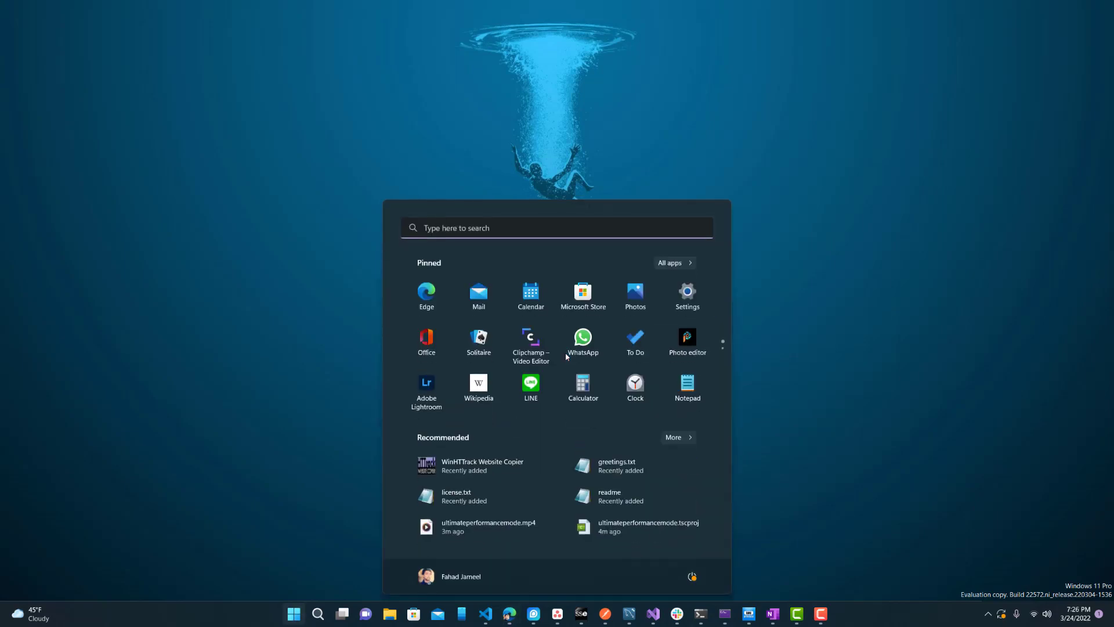
Step: Search the Start menu for 'notifications & actions' to reach the Notifications settings page
{"action": "type", "text": "not"}
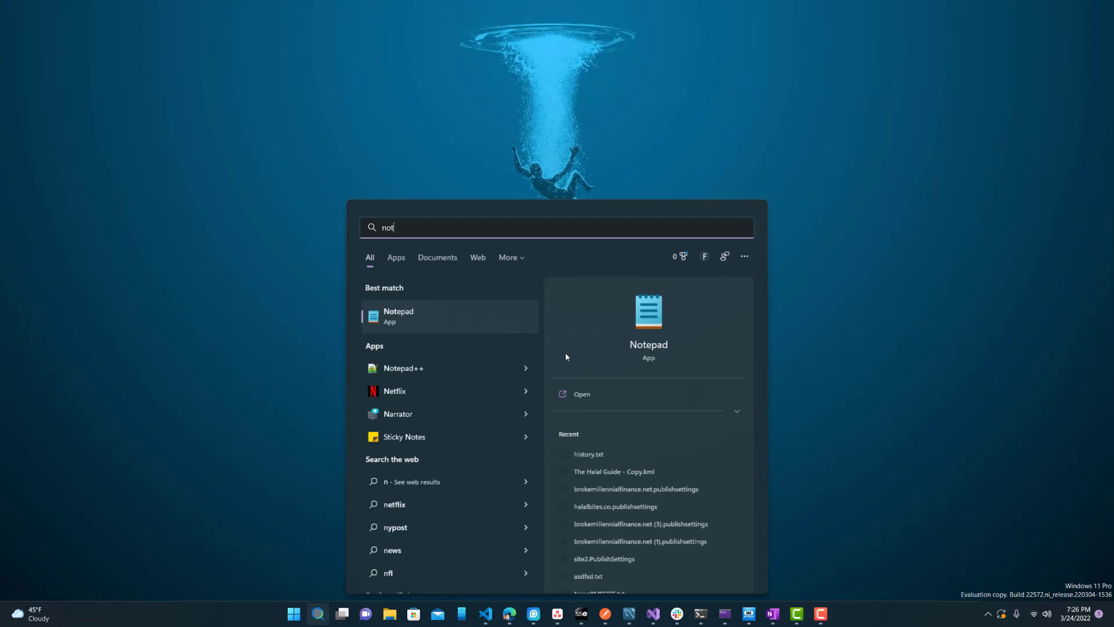
{"action": "type", "text": "notifications & actions"}
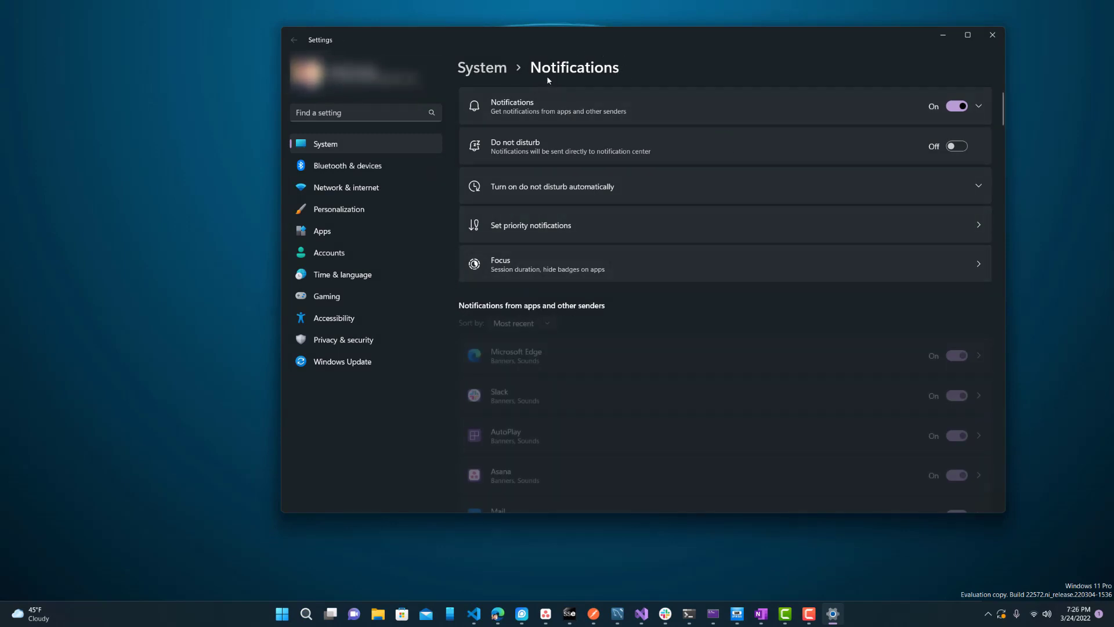
{"action": "scroll", "scroll_direction": "down", "scroll_amount": 3}
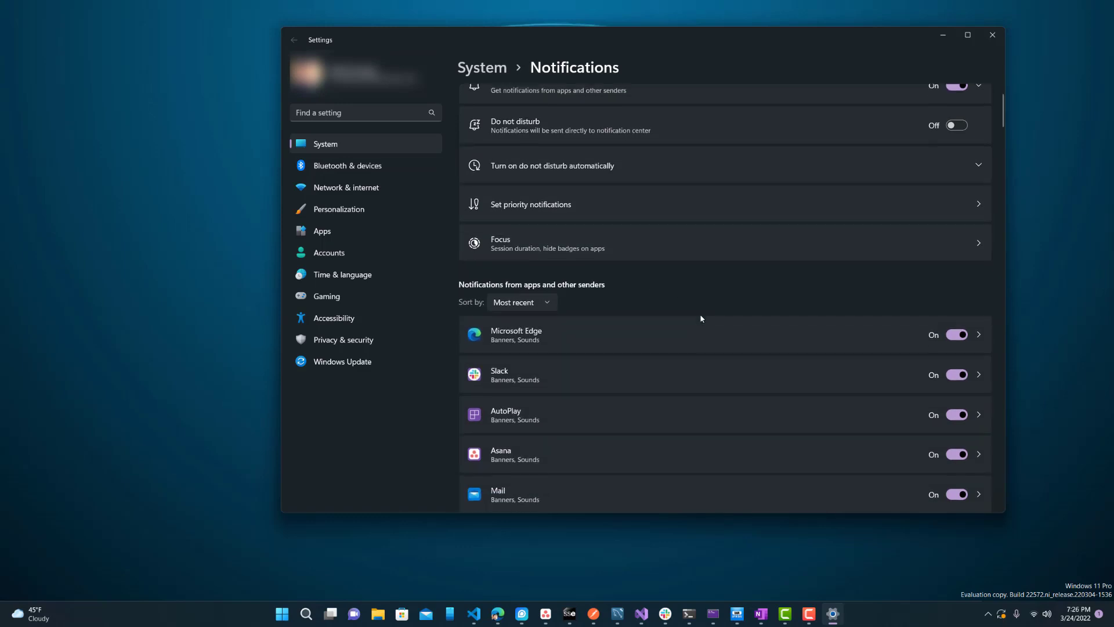
{"action": "scroll", "scroll_direction": "down", "scroll_amount": 3}
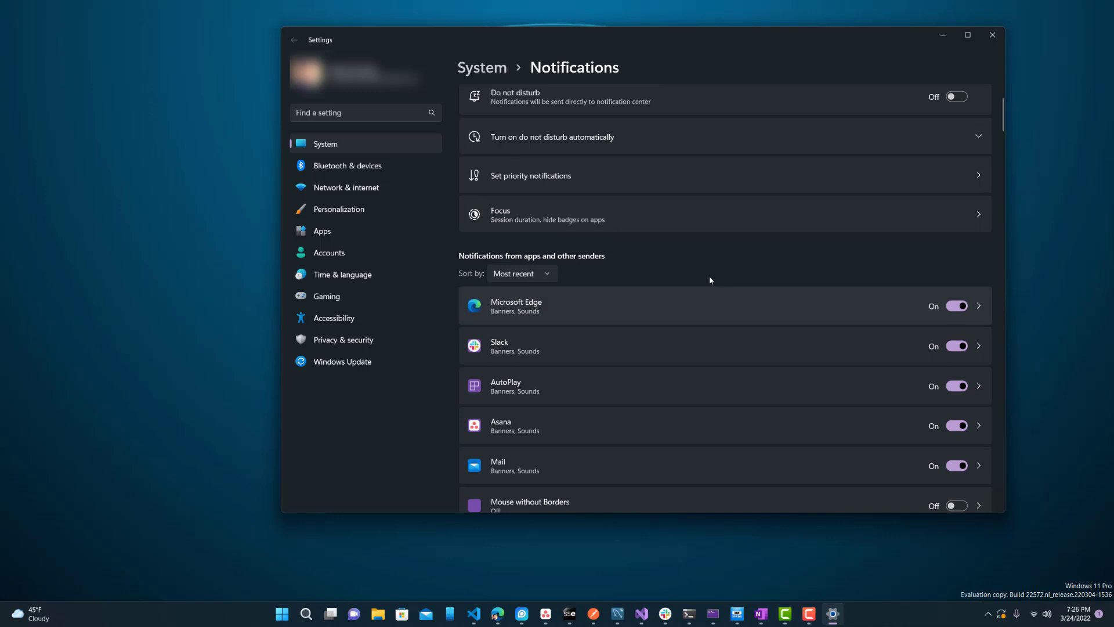
{"action": "scroll", "scroll_direction": "down", "scroll_amount": 3}
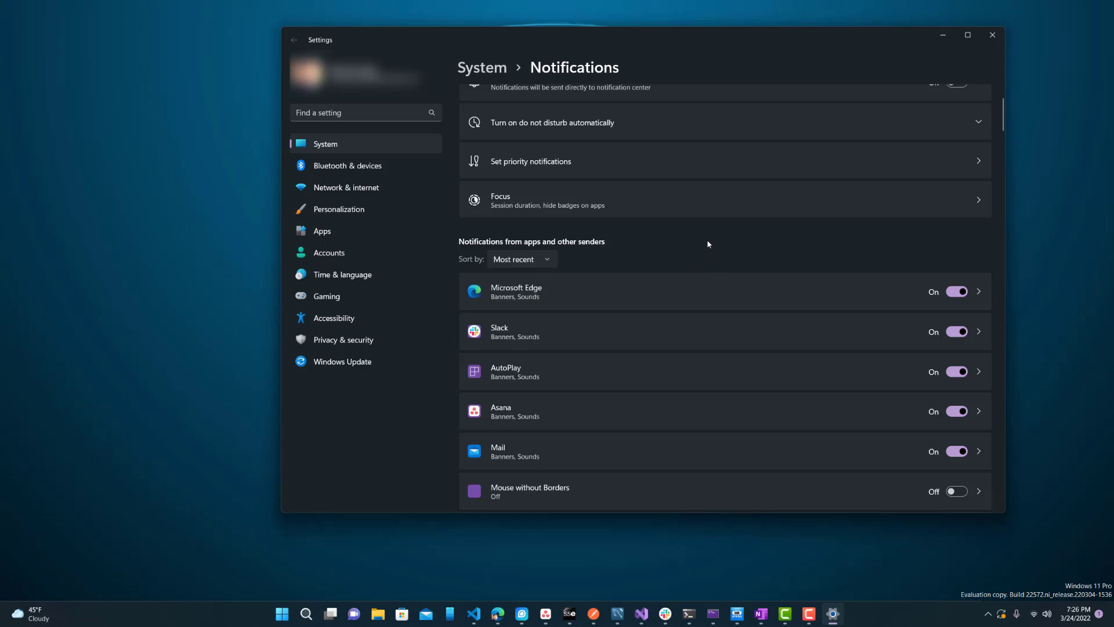
{"action": "scroll", "scroll_direction": "up", "scroll_amount": 3}
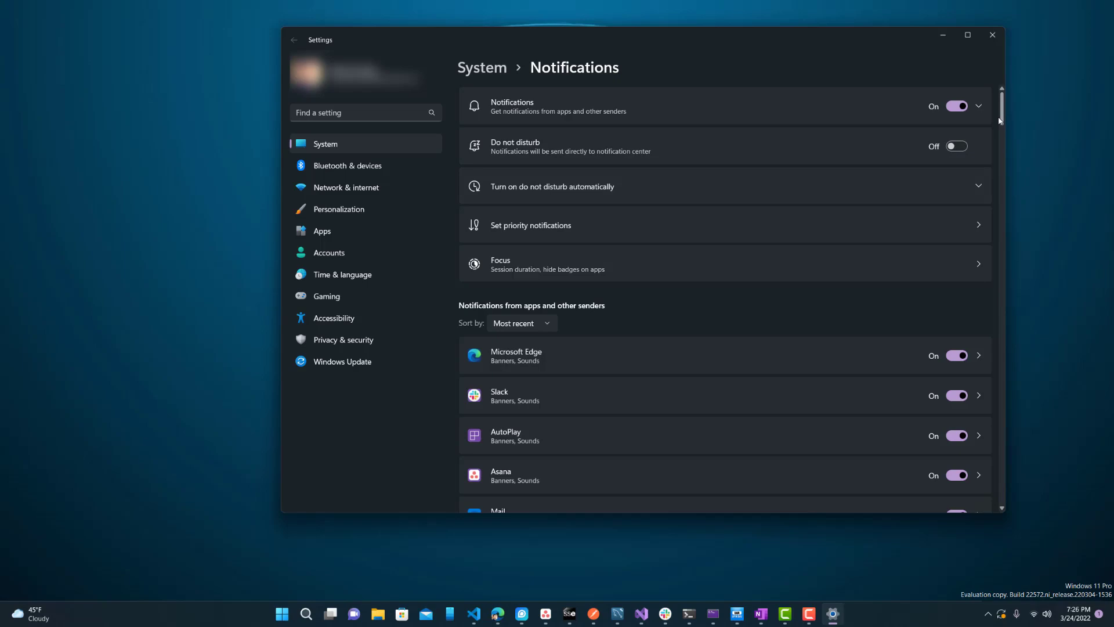
{"action": "scroll", "scroll_direction": "down", "scroll_amount": 3}
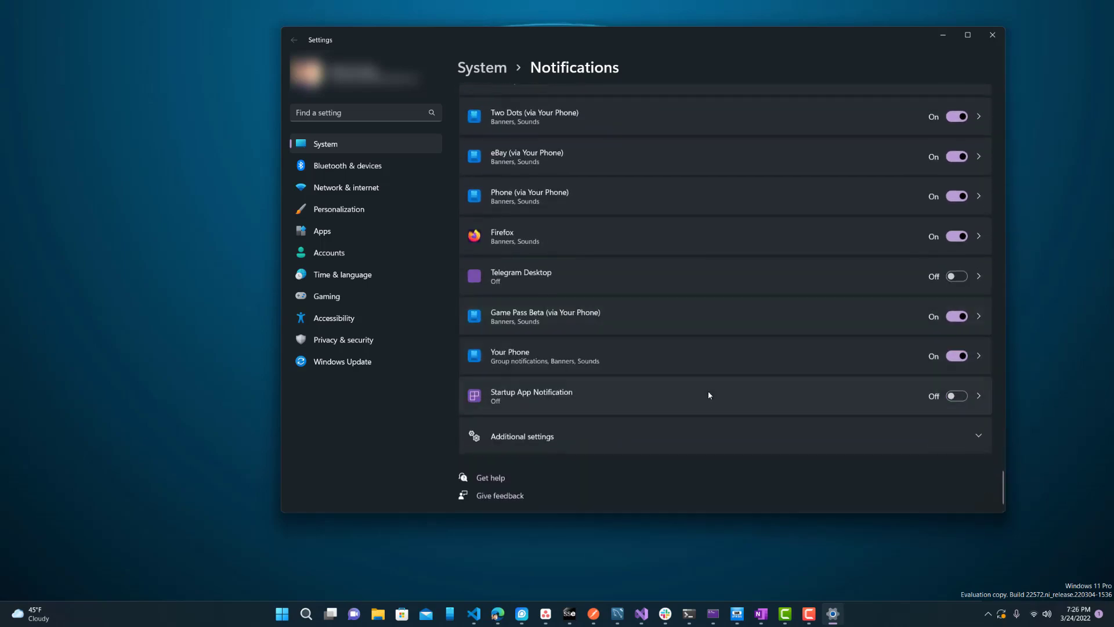
Step: Under Additional settings, uncheck 'Get tips and suggestions' and 'Suggest ways to get the most out of Windows'
{"action": "left_click", "coordinate": [521, 435]}
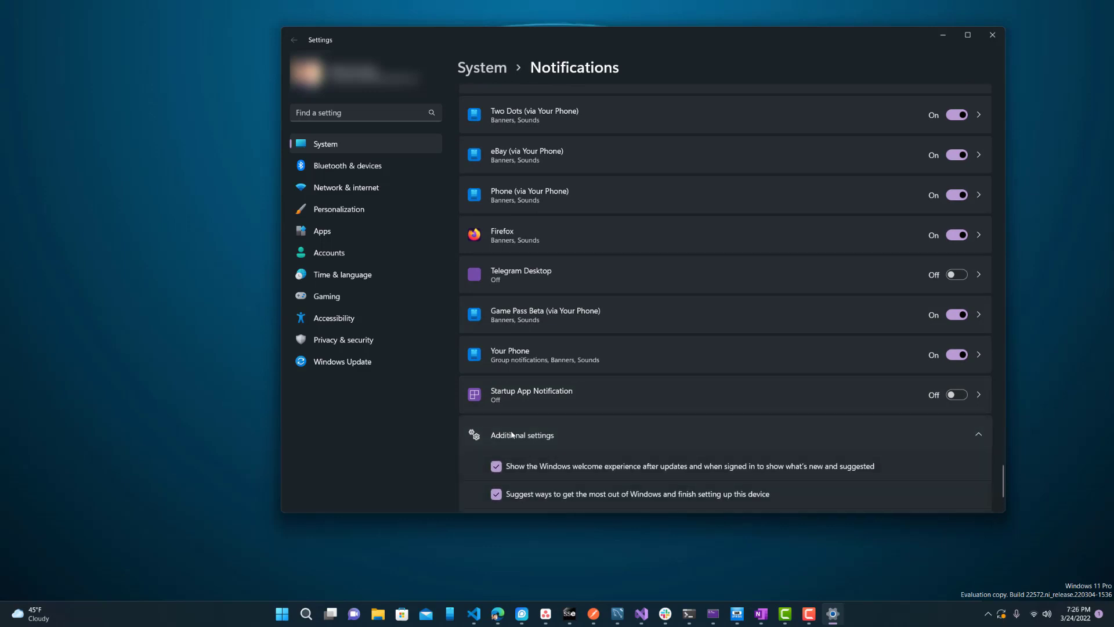
{"action": "scroll", "scroll_direction": "down", "scroll_amount": 3}
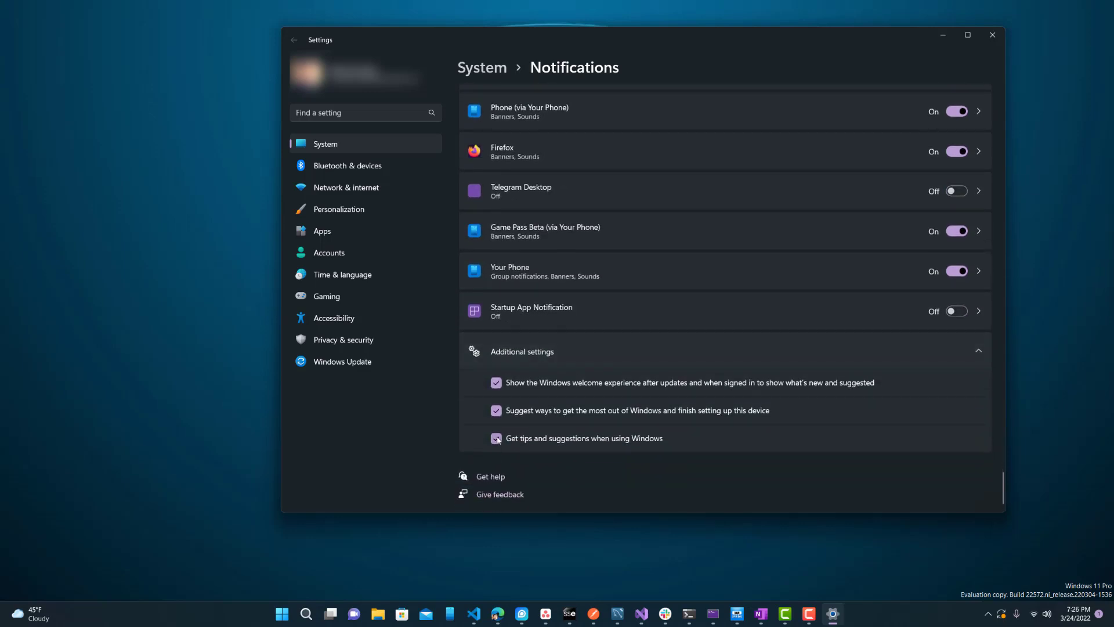
{"action": "left_click", "coordinate": [495, 438]}
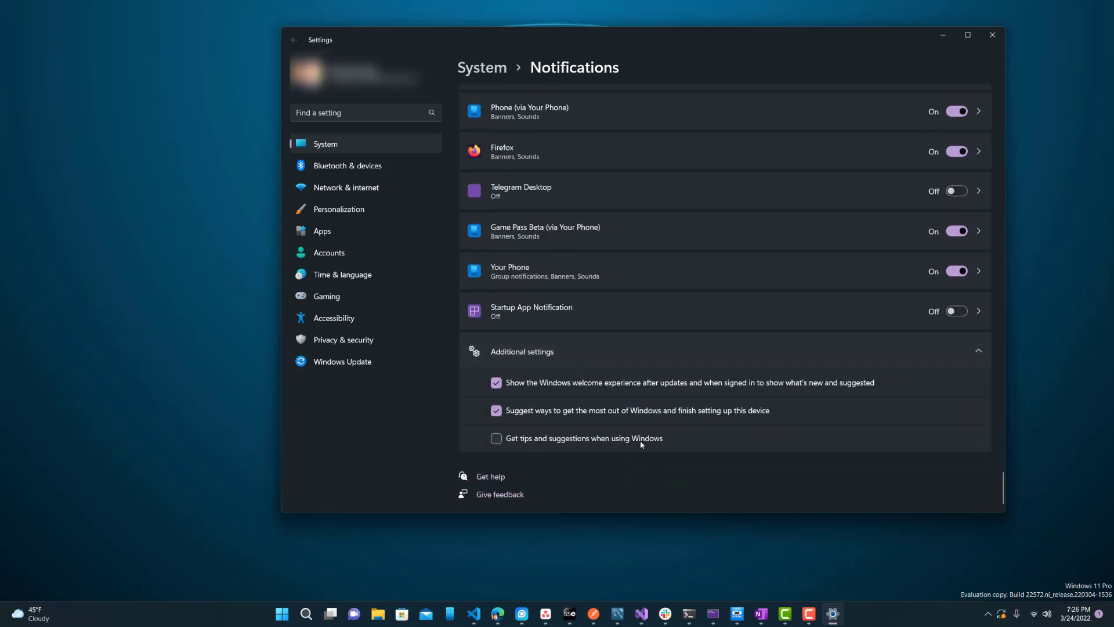
{"action": "mouse_move", "coordinate": [531, 418]}
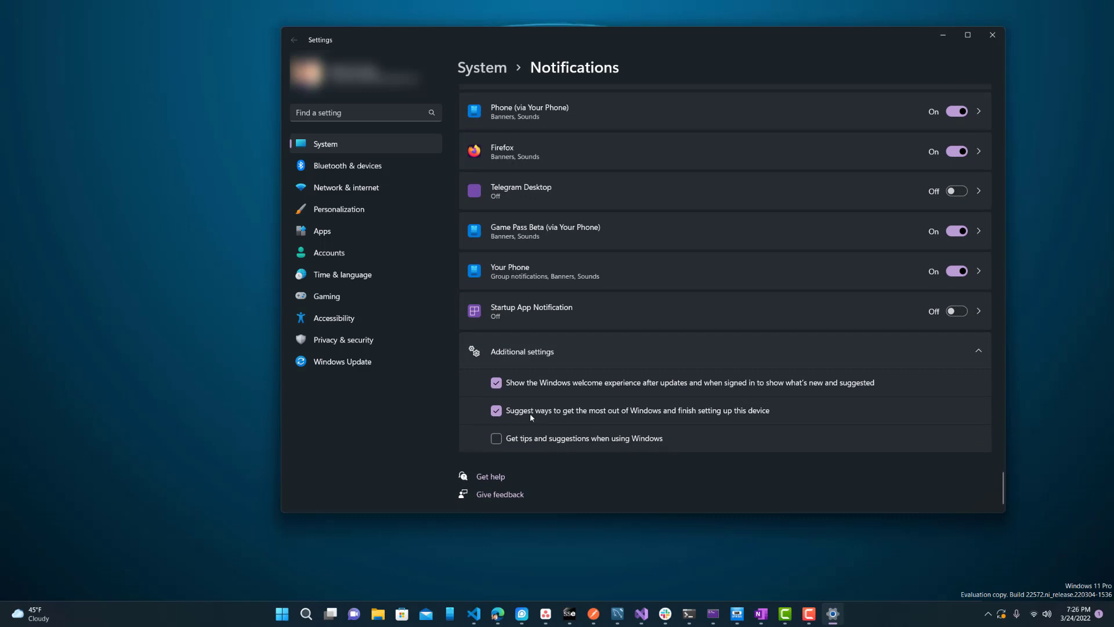
{"action": "left_click", "coordinate": [495, 410]}
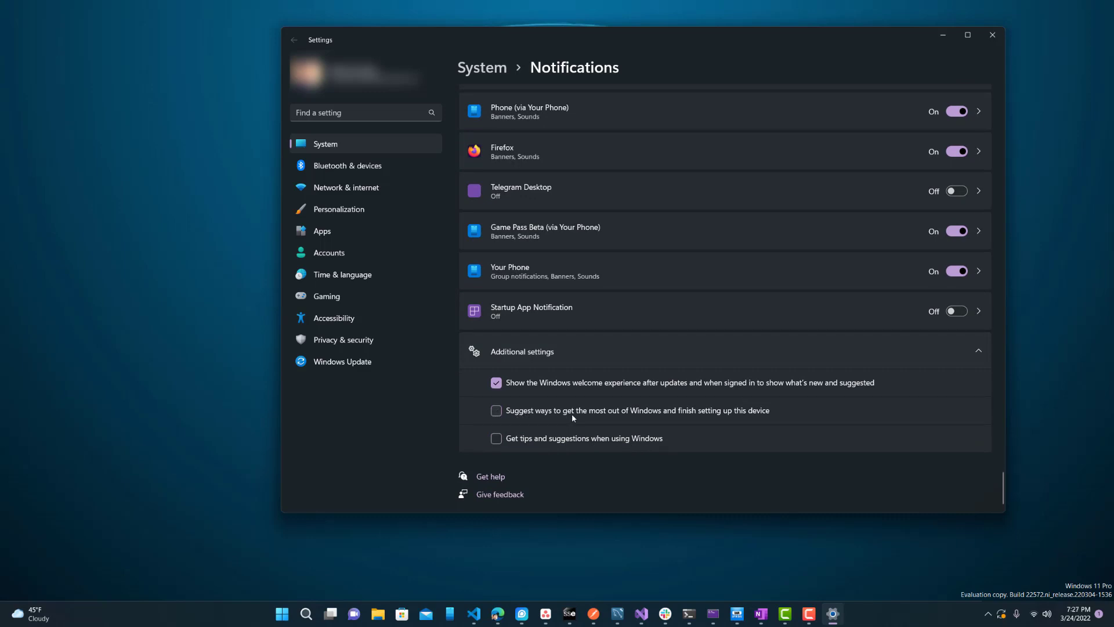
{"action": "mouse_move", "coordinate": [673, 382]}
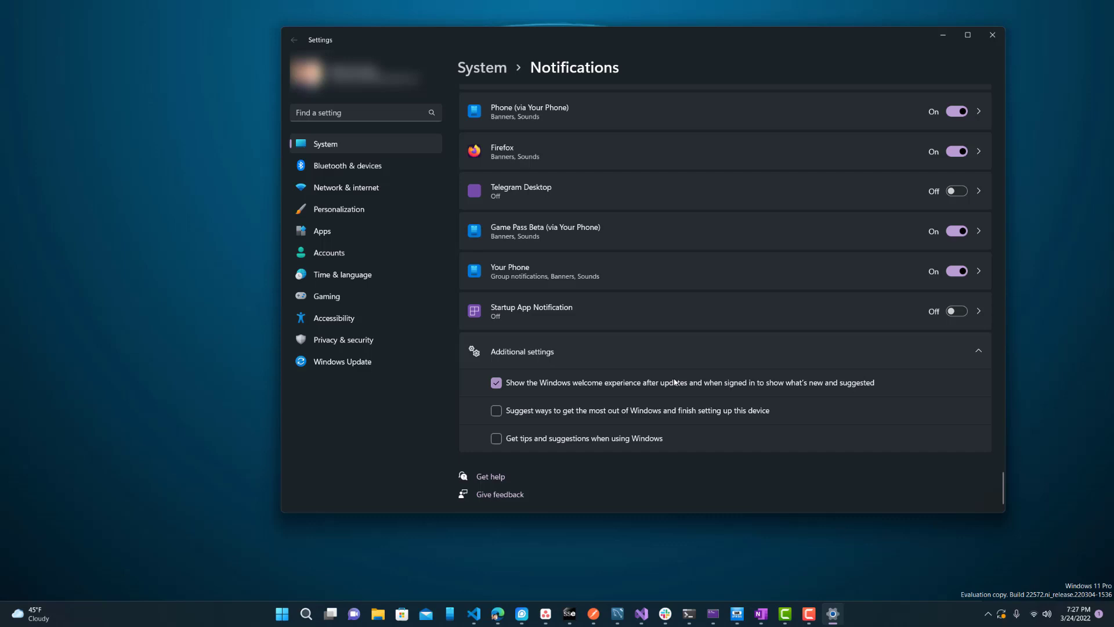
{"action": "left_click", "coordinate": [496, 382]}
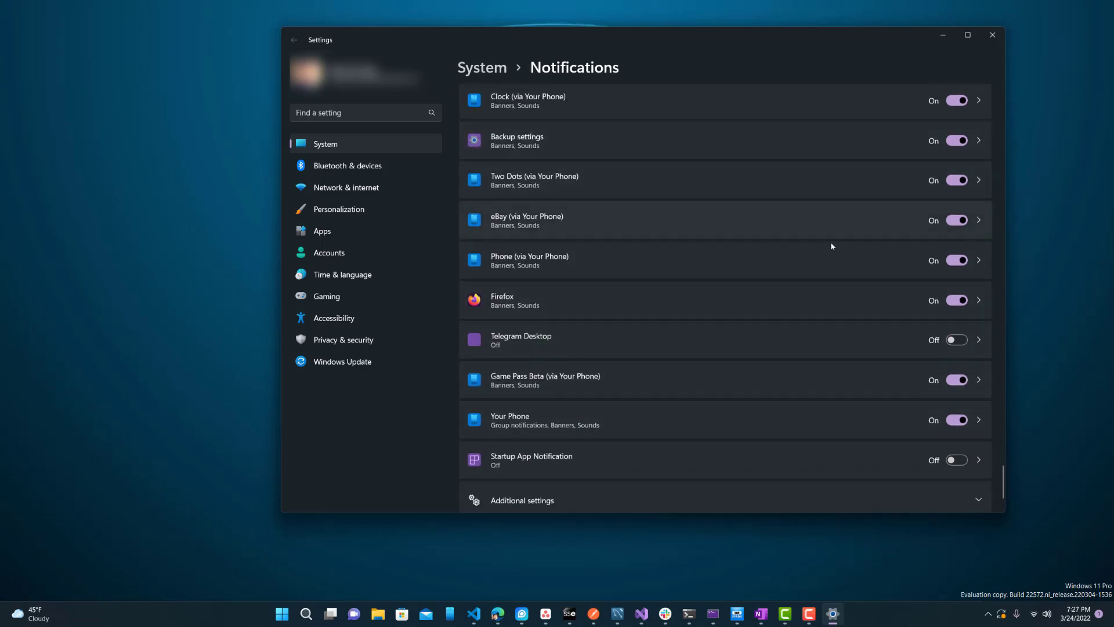
{"action": "scroll", "scroll_direction": "down", "scroll_amount": 3}
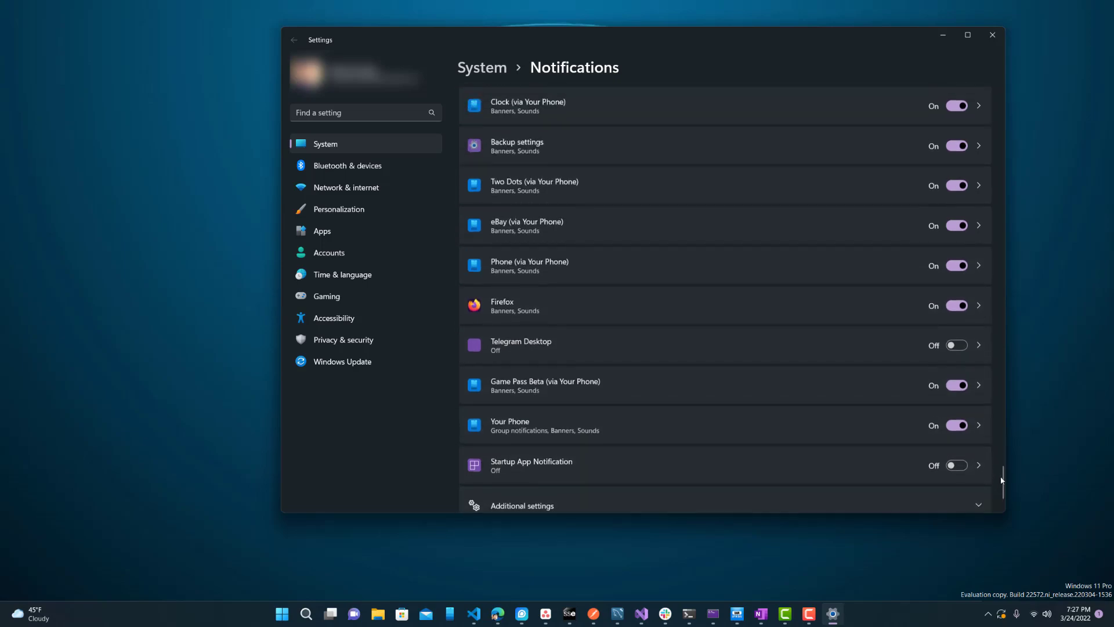
{"action": "scroll", "scroll_direction": "down", "scroll_amount": 3}
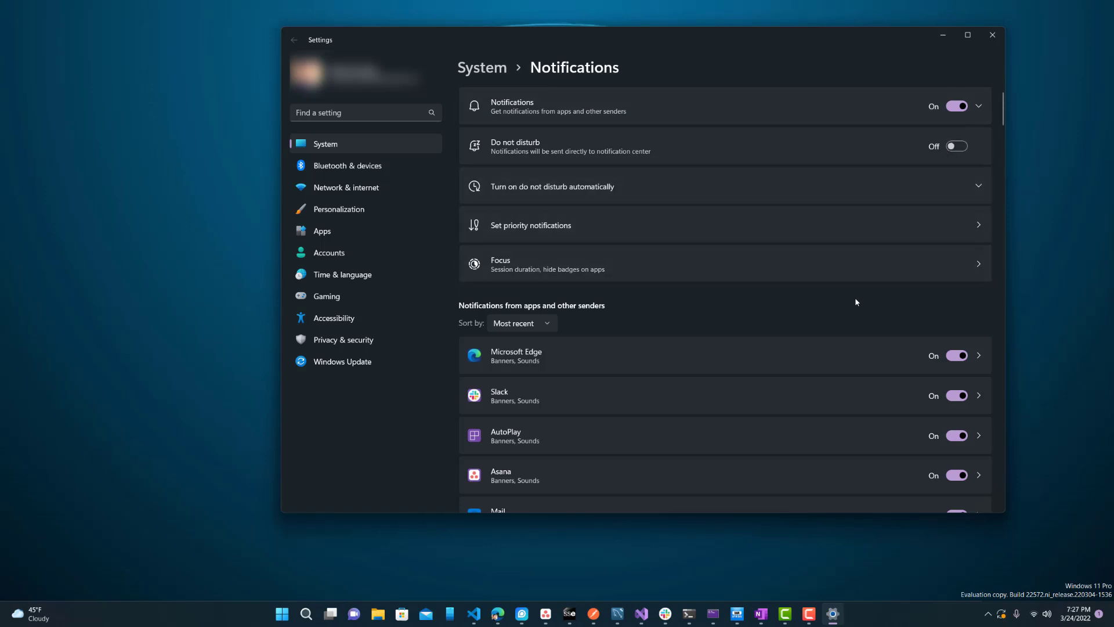
{"action": "scroll", "scroll_direction": "down", "scroll_amount": 3}
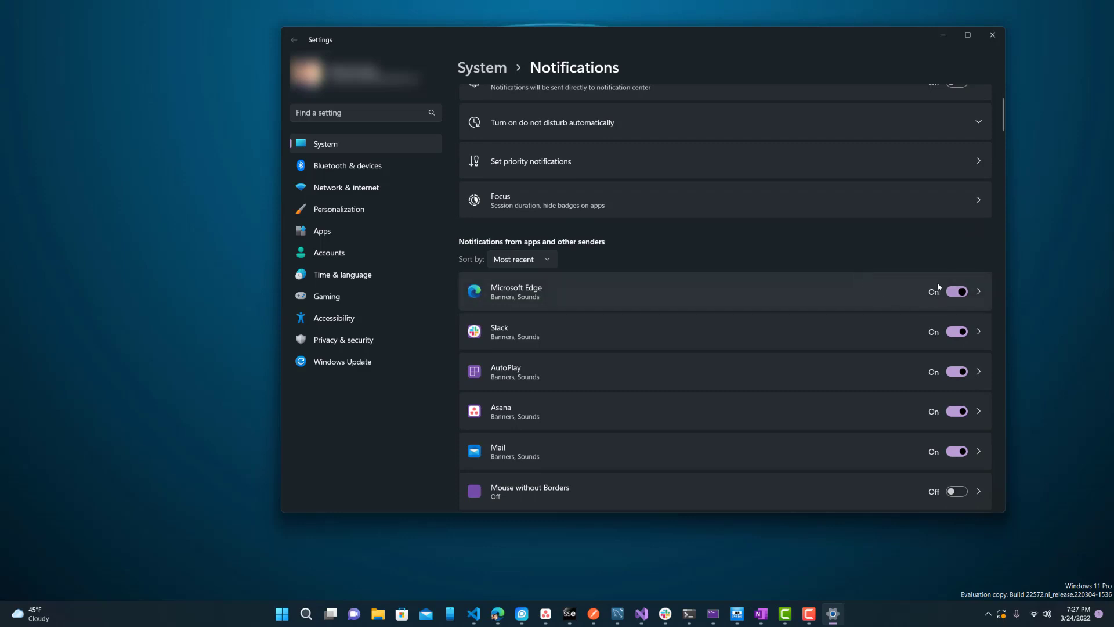
{"action": "mouse_move", "coordinate": [837, 264]}
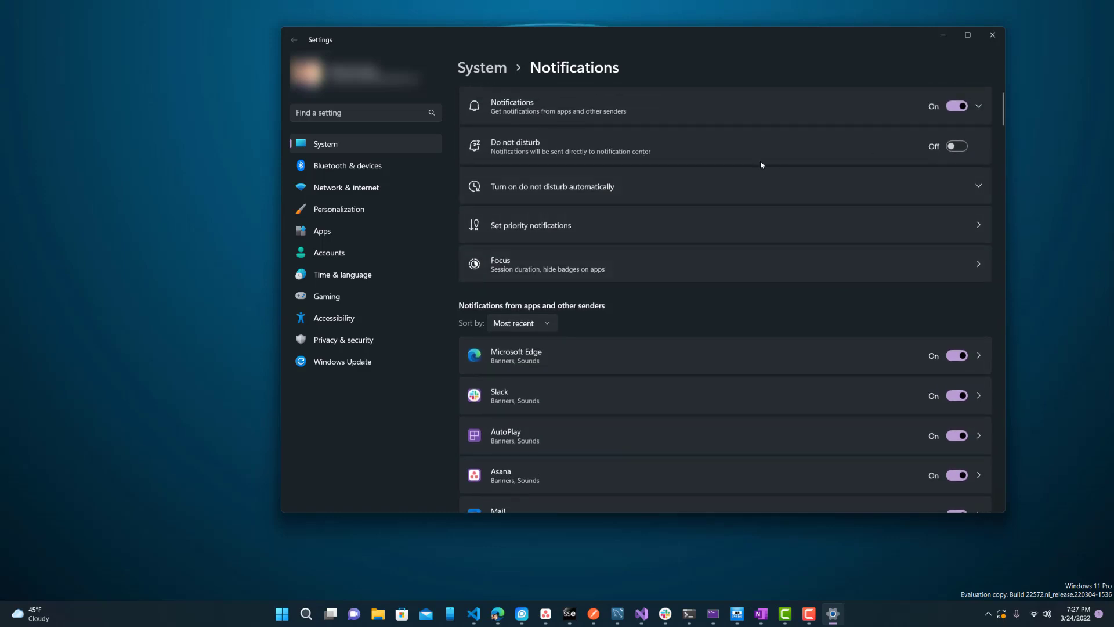
{"action": "mouse_move", "coordinate": [542, 122]}
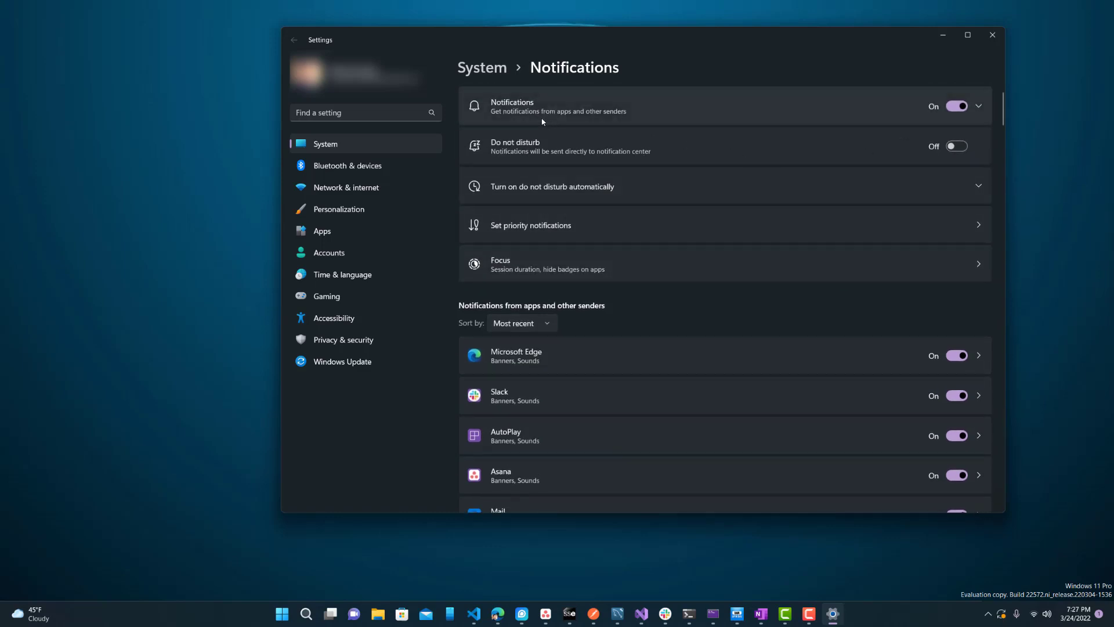
Step: In the expanded Notifications entry, uncheck 'Show notifications on the lock screen'
{"action": "left_click", "coordinate": [977, 105]}
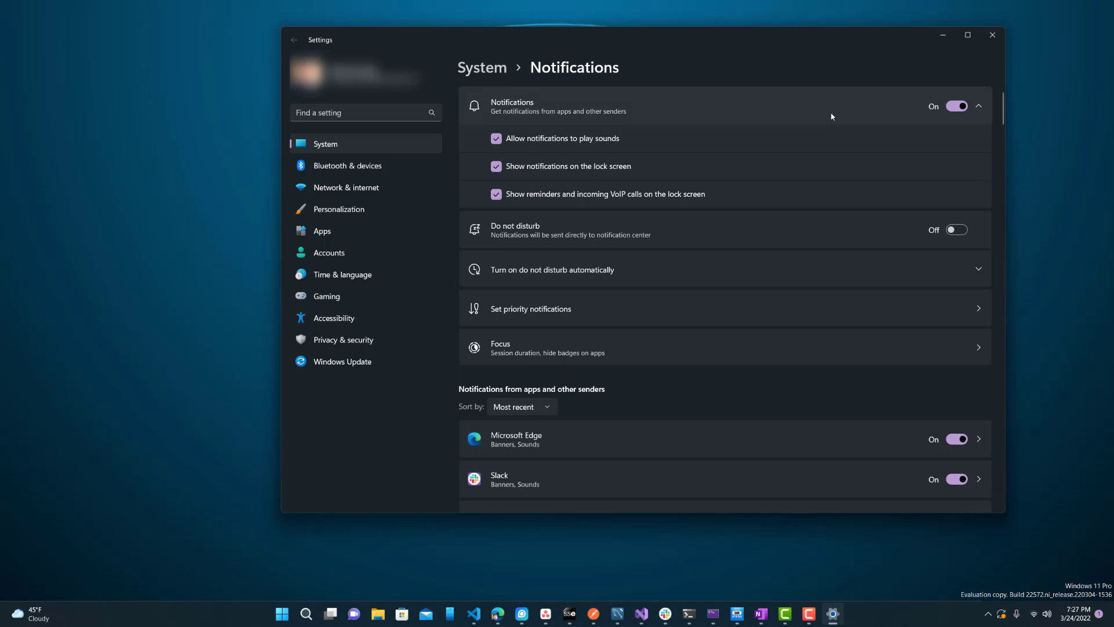
{"action": "mouse_move", "coordinate": [534, 143]}
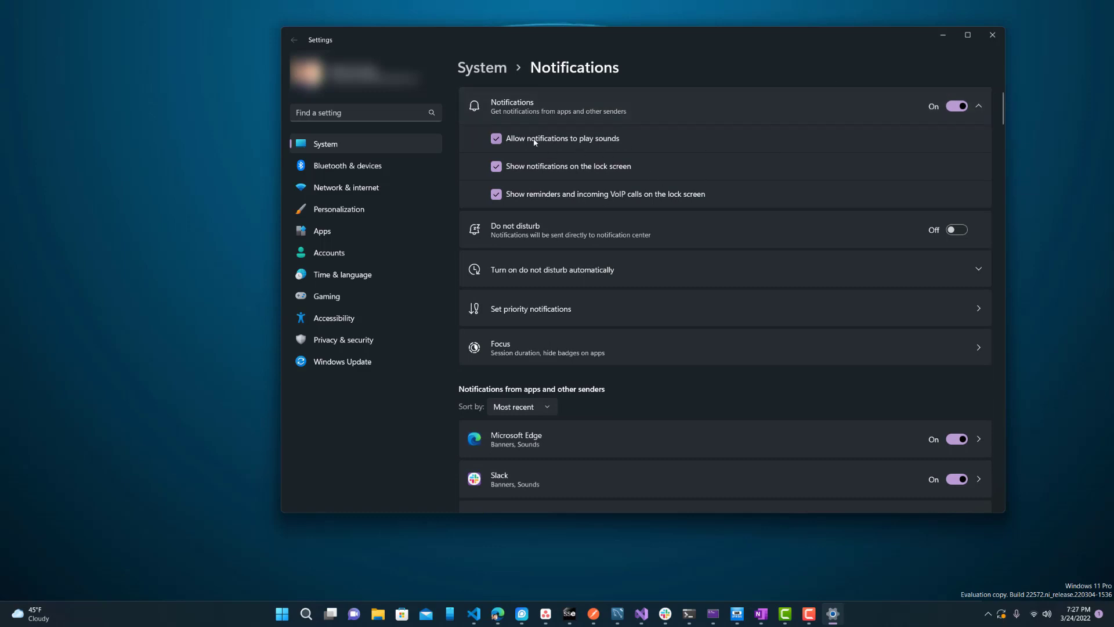
{"action": "mouse_move", "coordinate": [496, 190]}
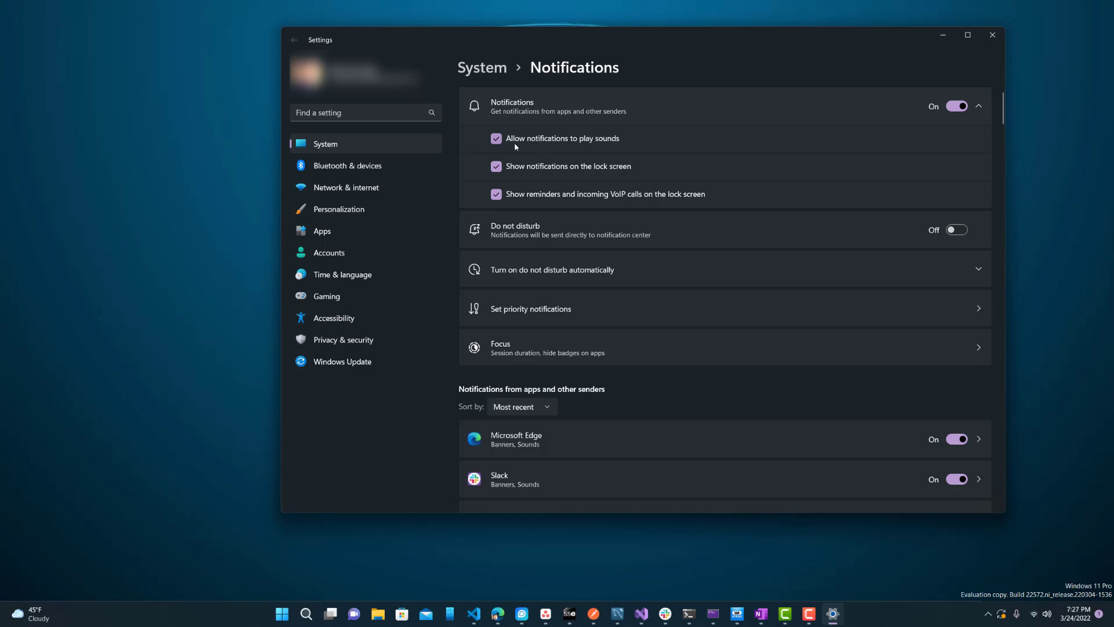
{"action": "mouse_move", "coordinate": [589, 153]}
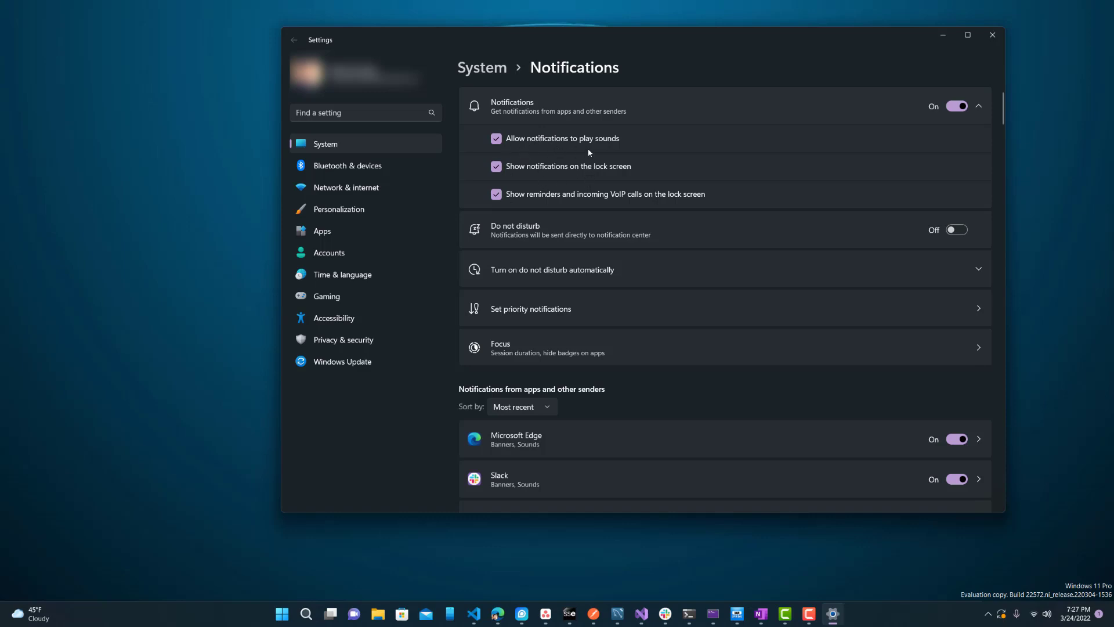
{"action": "mouse_move", "coordinate": [621, 177]}
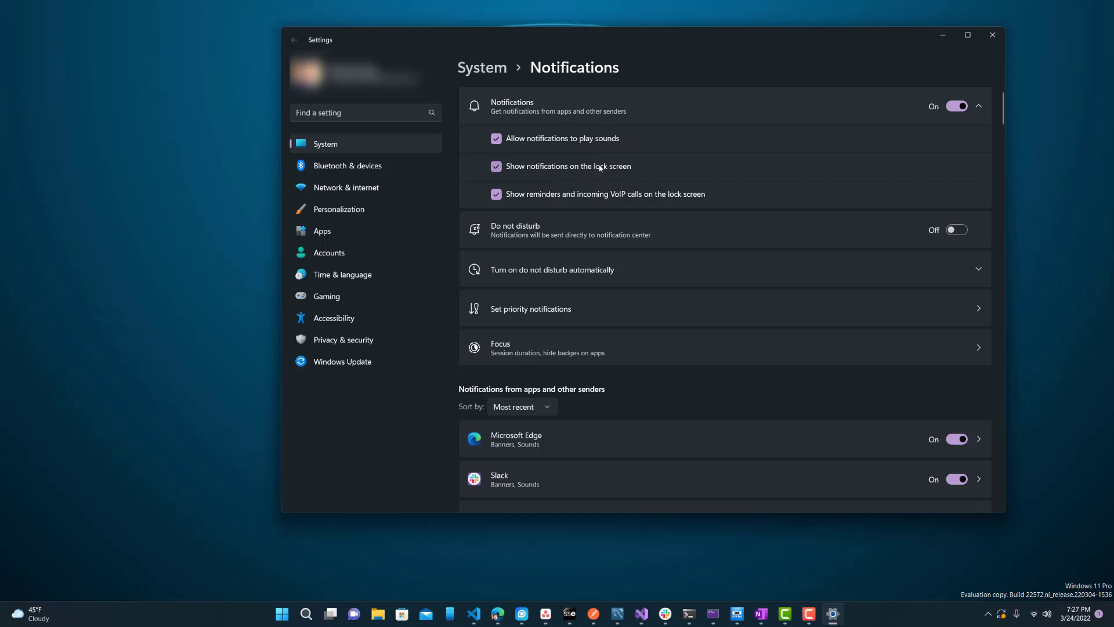
{"action": "left_click", "coordinate": [495, 166]}
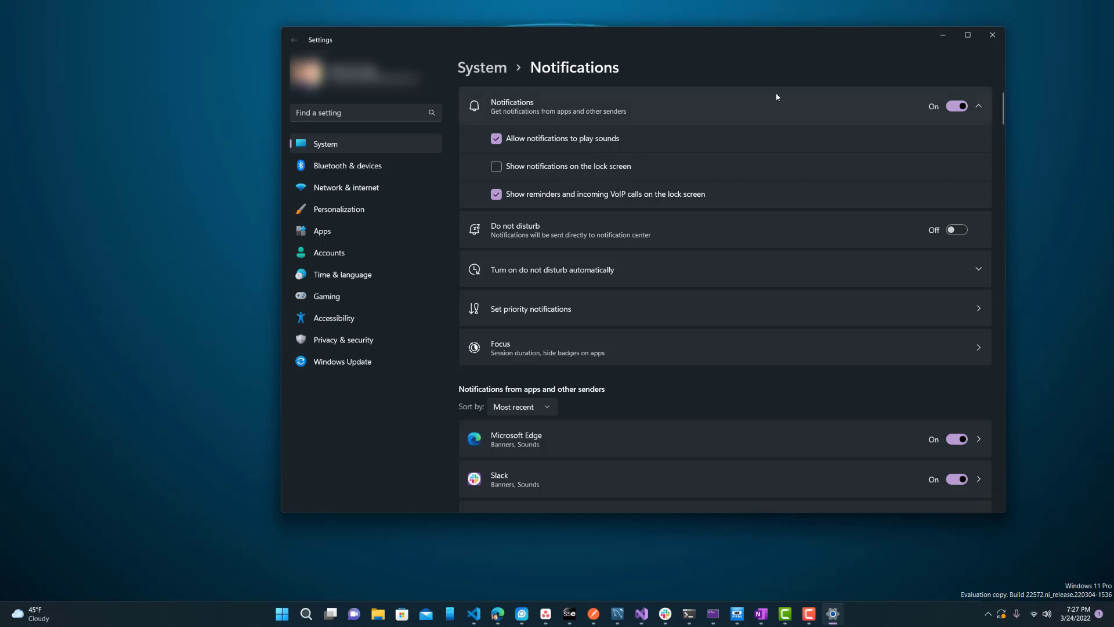
{"action": "left_click", "coordinate": [978, 106]}
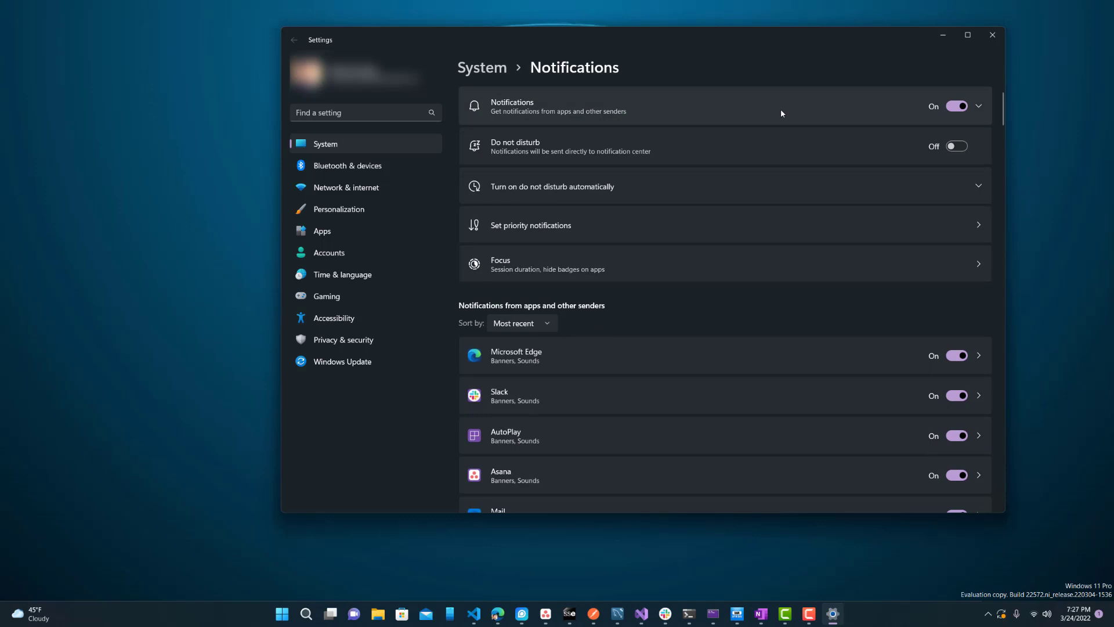